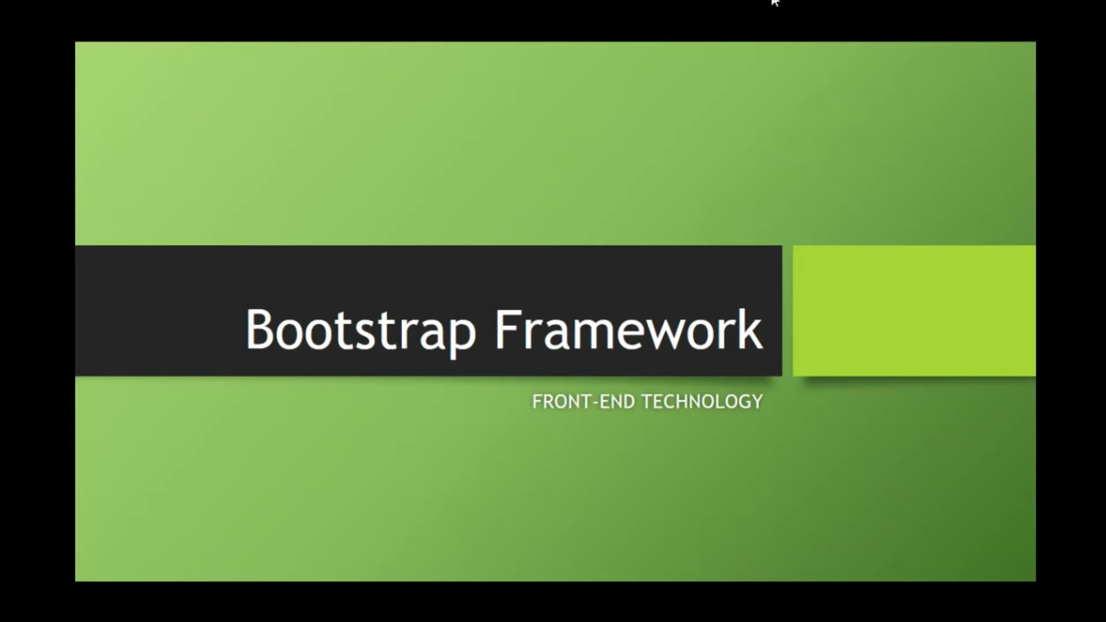
Step: Advance from the title slide to the Bootstrap overview slide with the logo
key("Right")
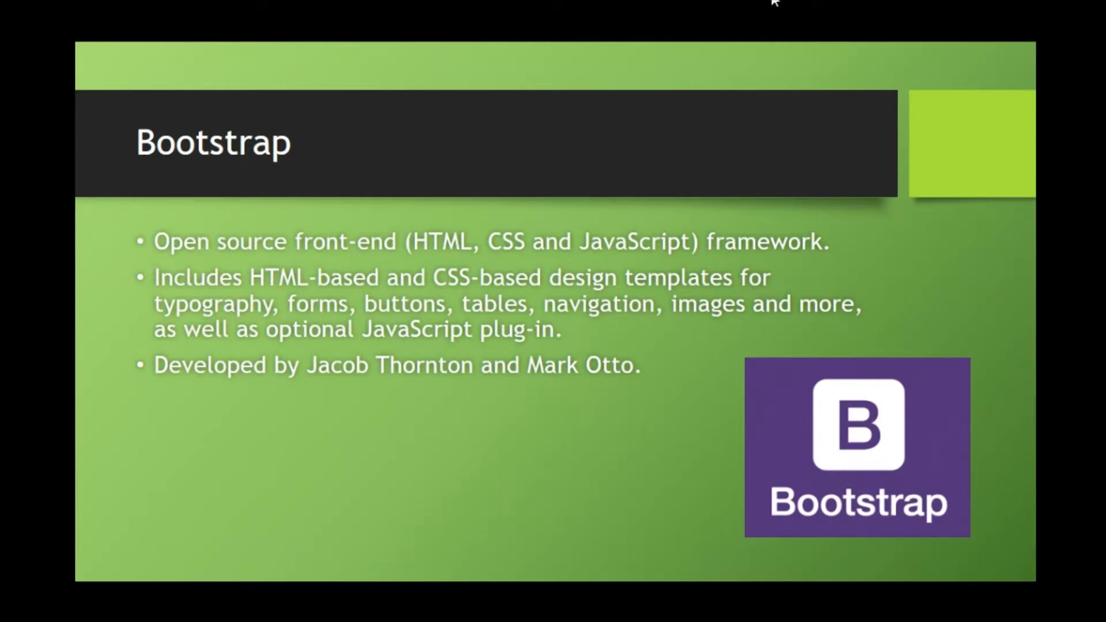
mouse_move(807, 433)
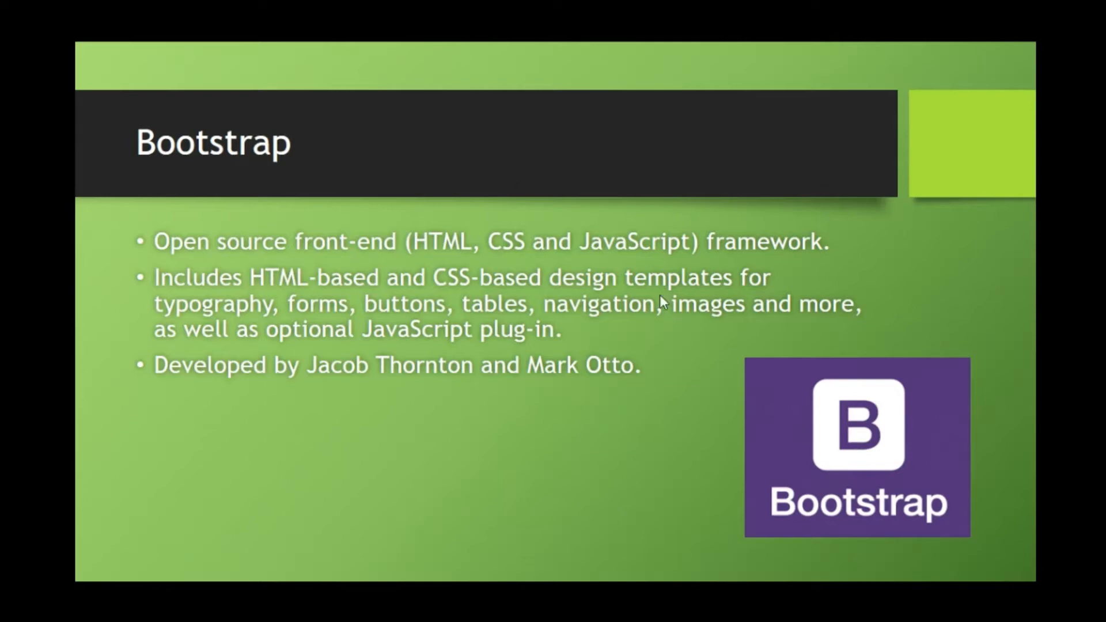
mouse_move(663, 282)
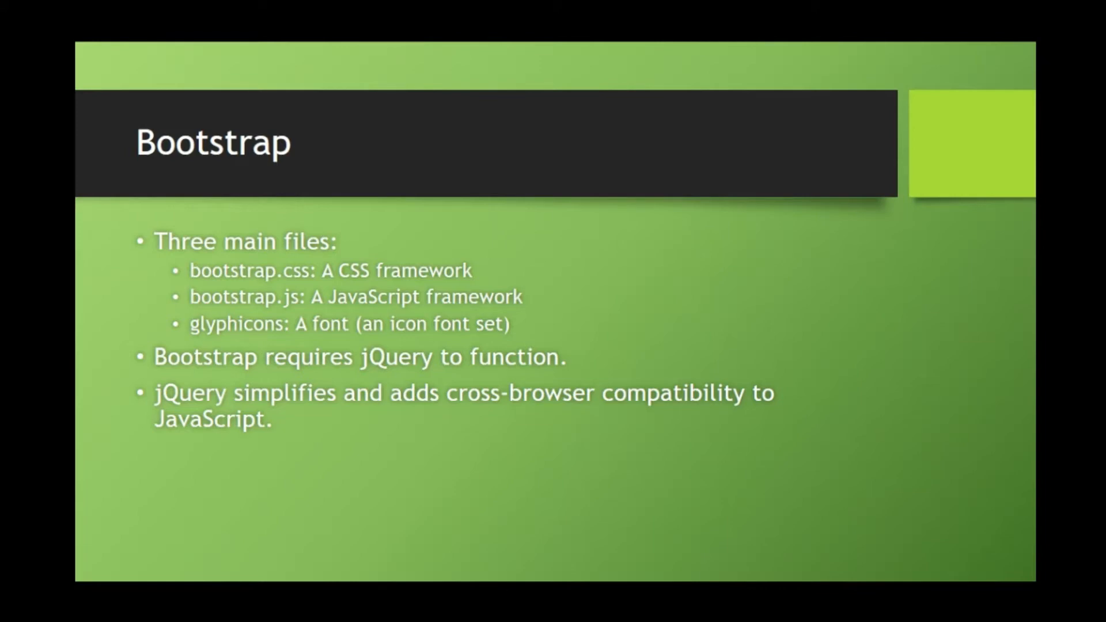
Step: Advance past the three-main-files slide to the Bootstrap 4 example HTML code slide
key("right")
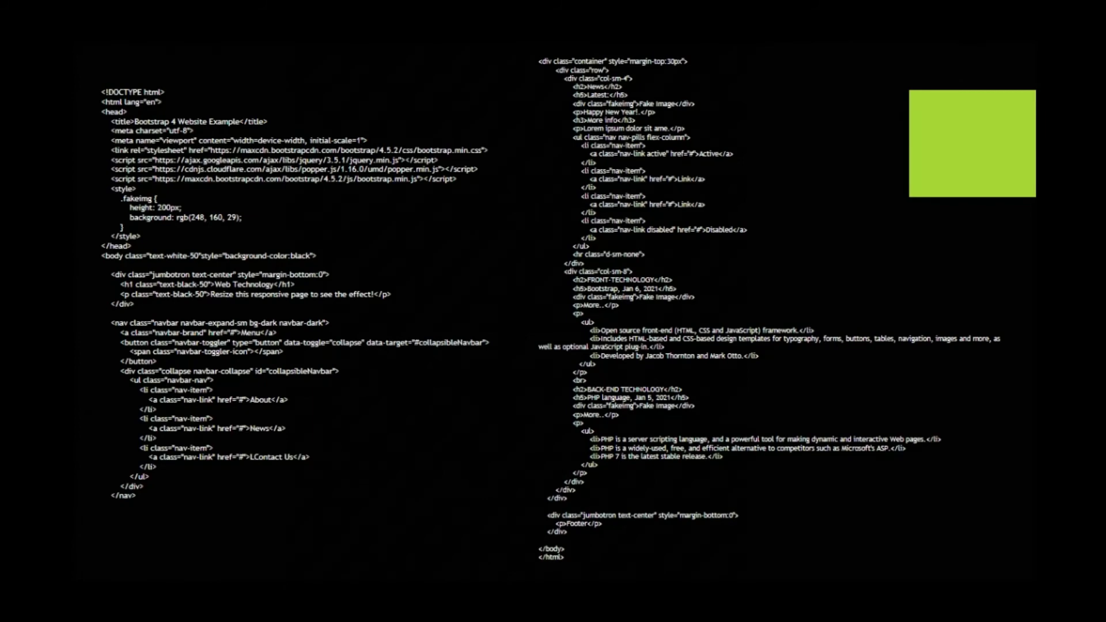
mouse_move(208, 133)
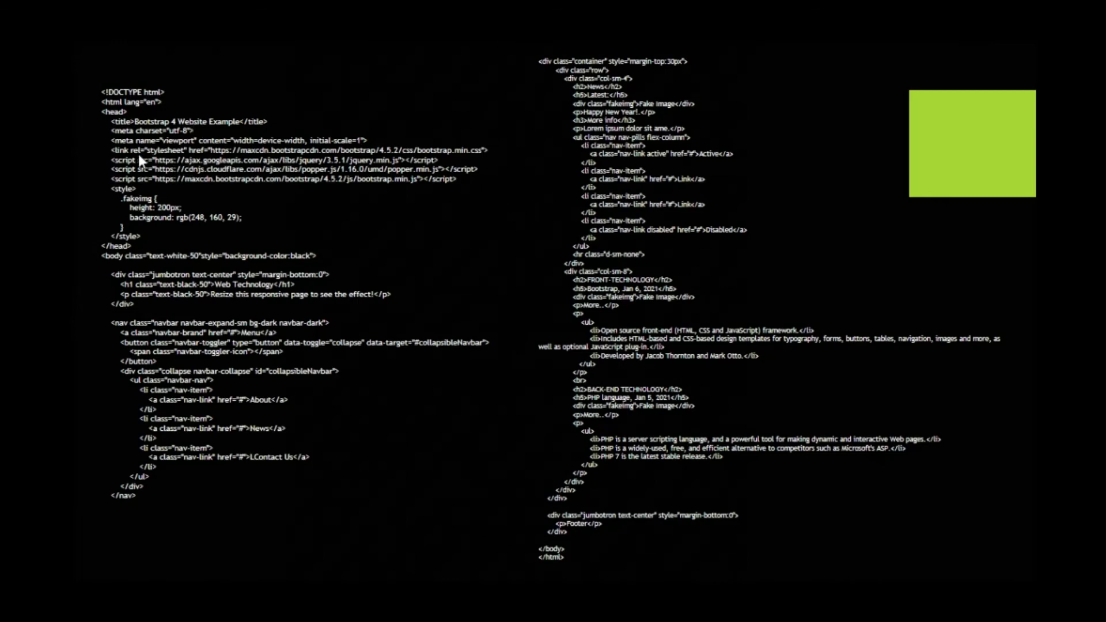
mouse_move(150, 162)
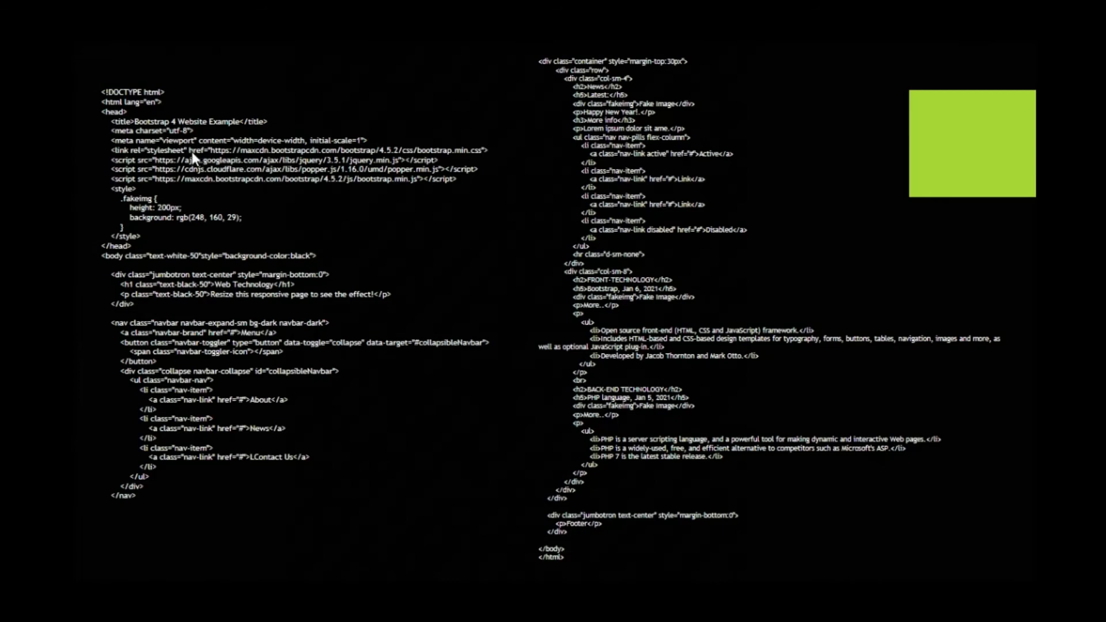
mouse_move(347, 157)
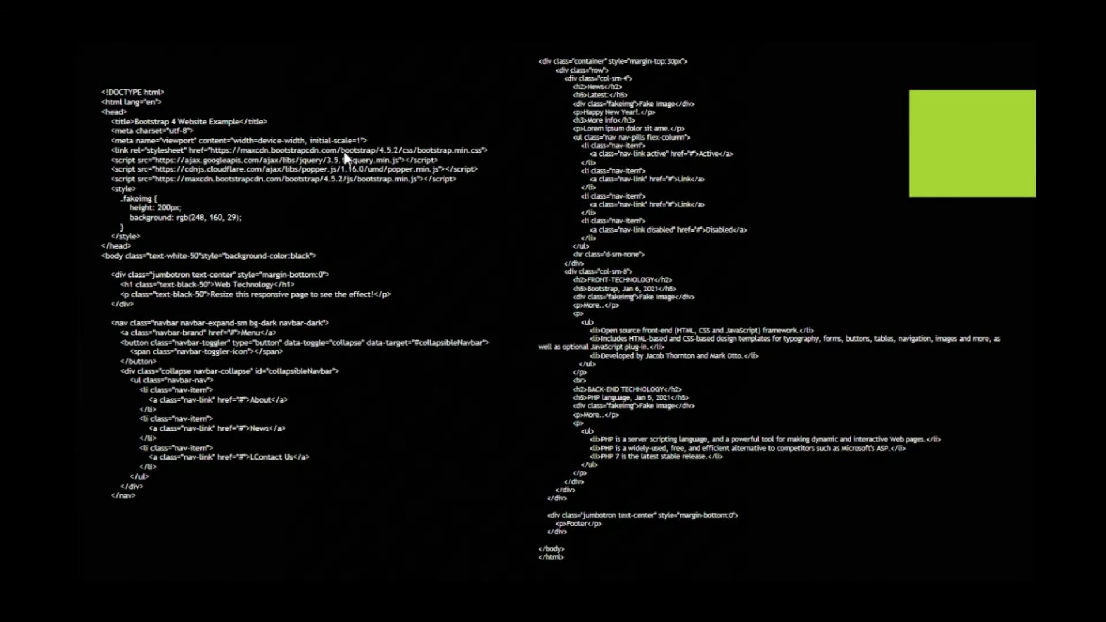
mouse_move(119, 178)
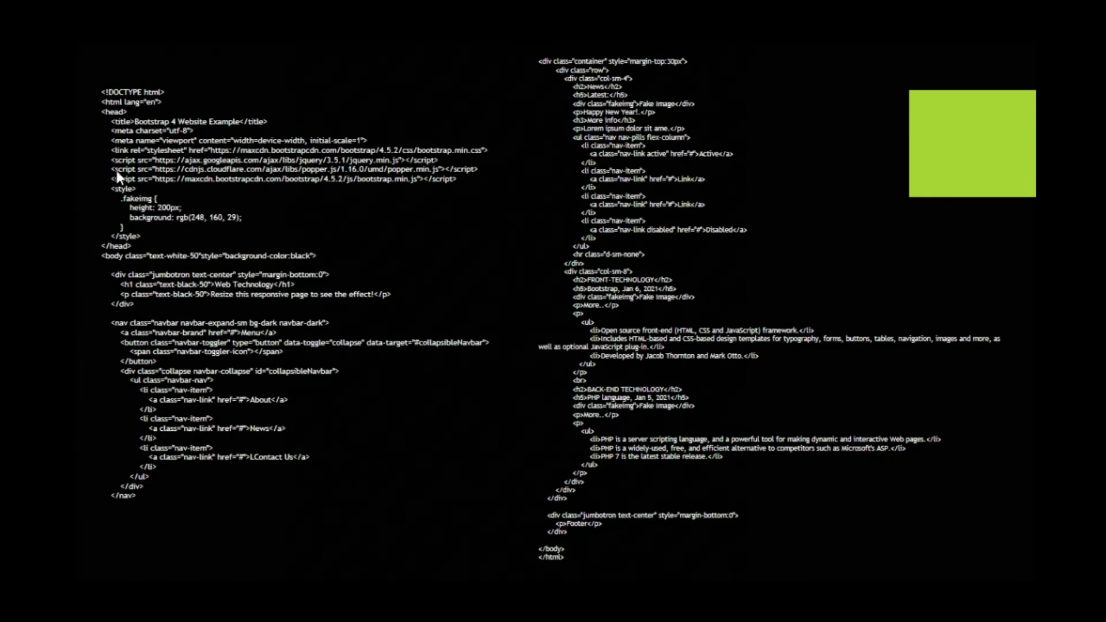
mouse_move(332, 189)
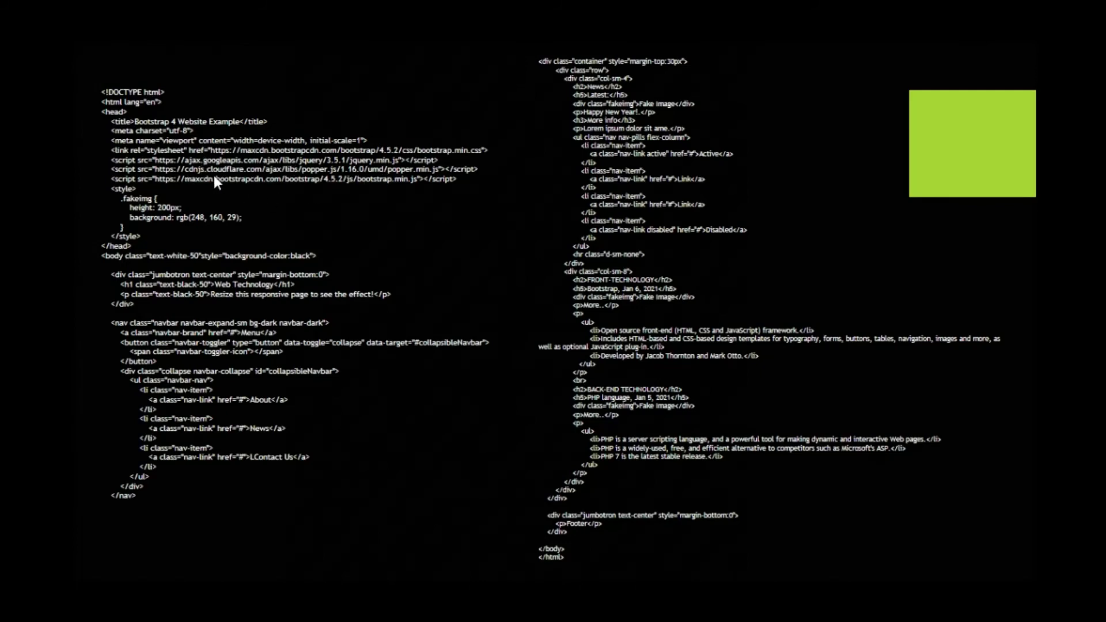
mouse_move(259, 173)
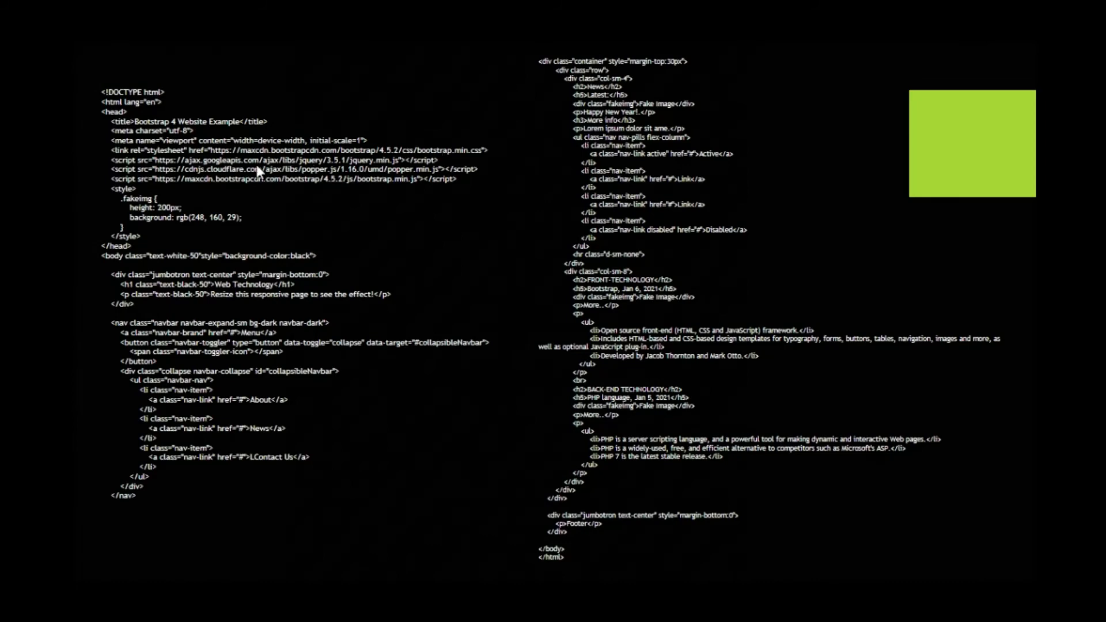
mouse_move(116, 266)
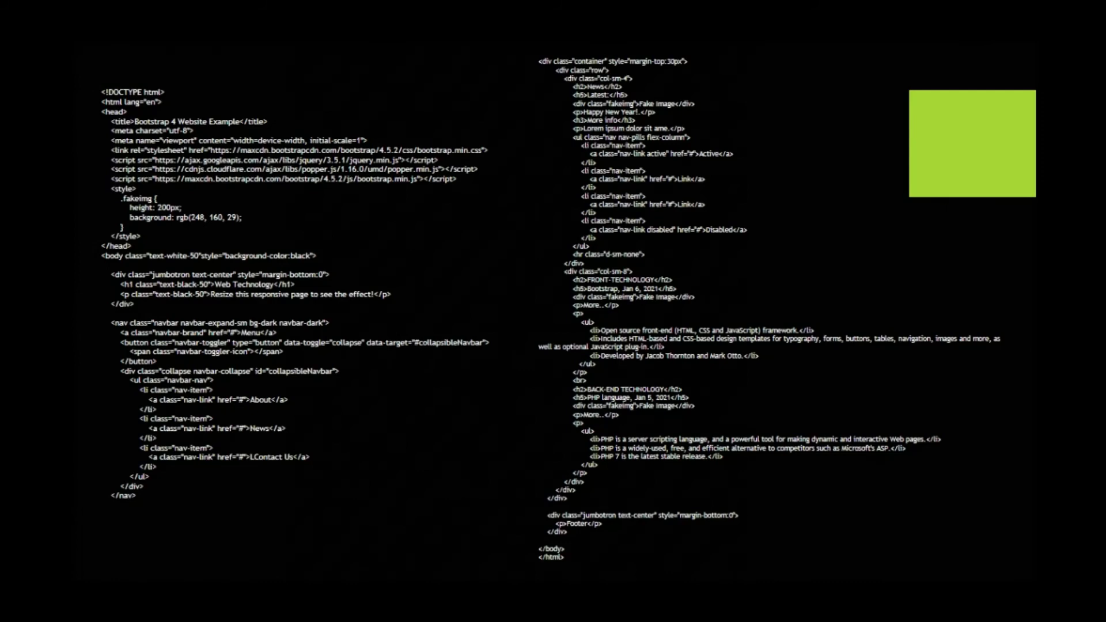
mouse_move(365, 206)
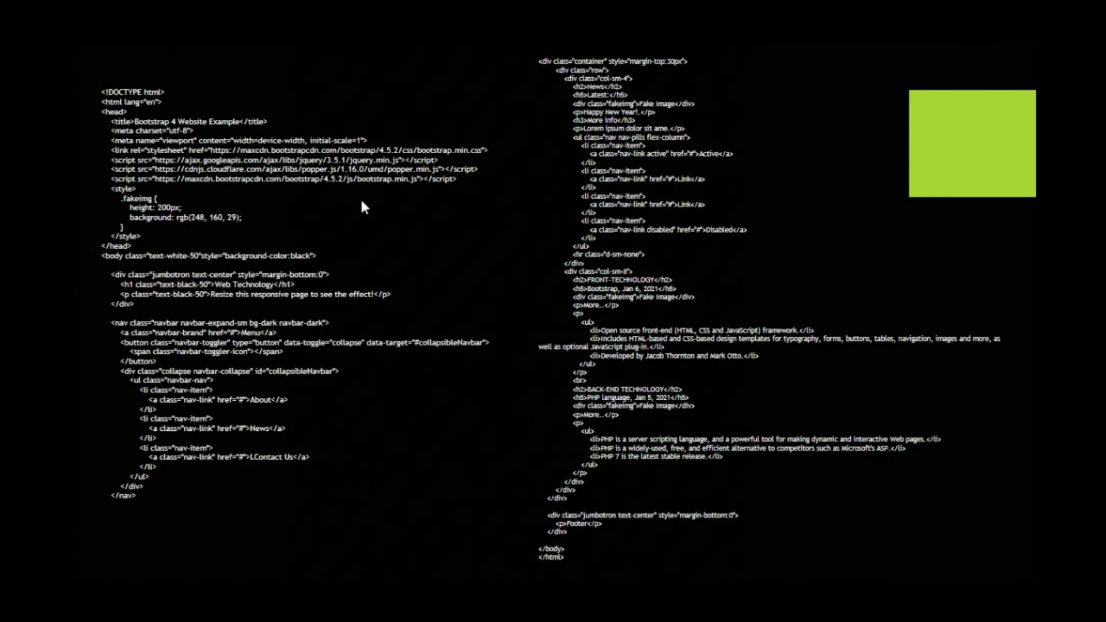
mouse_move(125, 283)
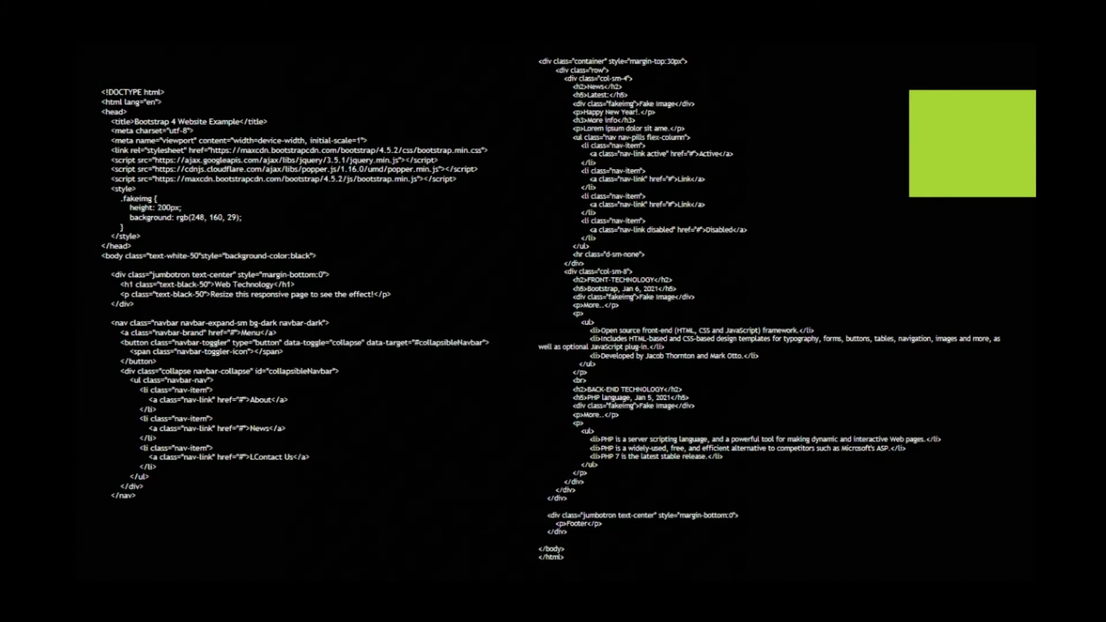
mouse_move(163, 295)
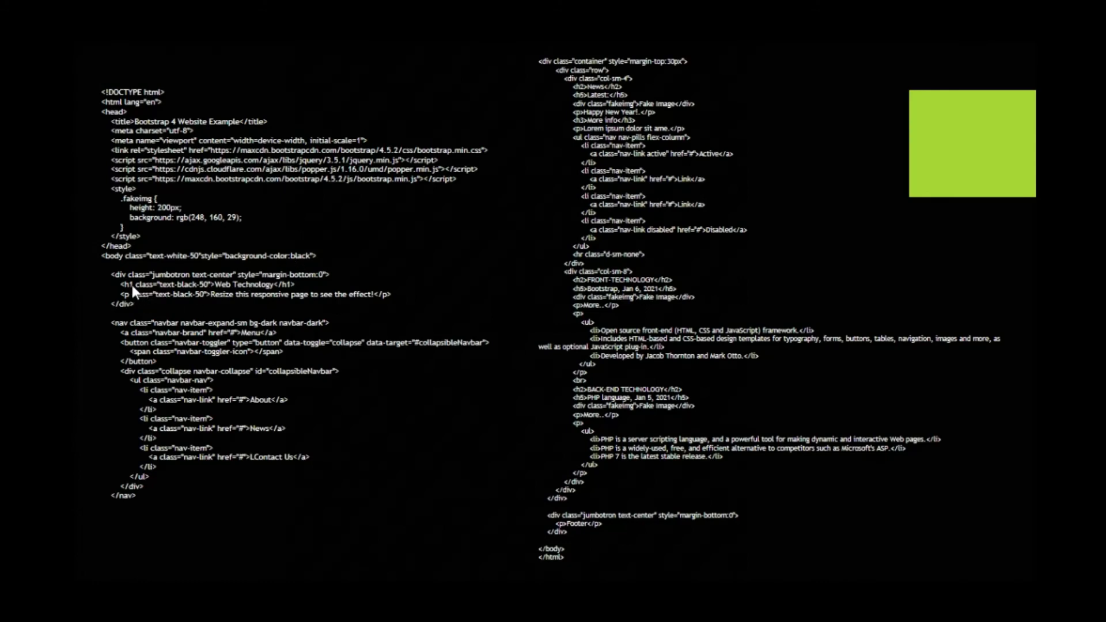
mouse_move(145, 293)
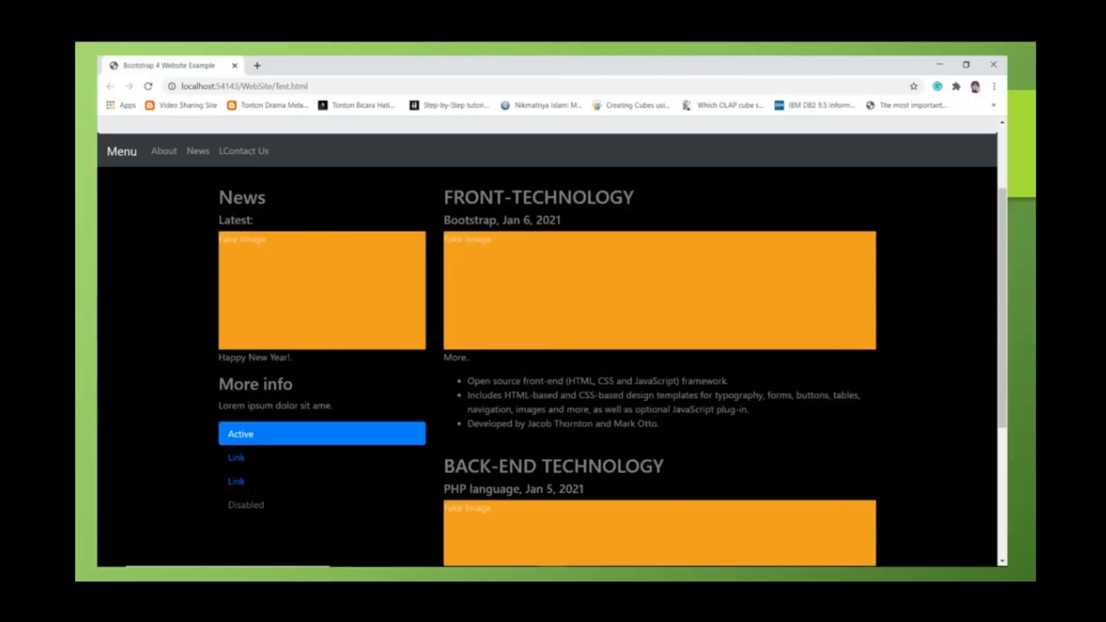
mouse_move(921, 179)
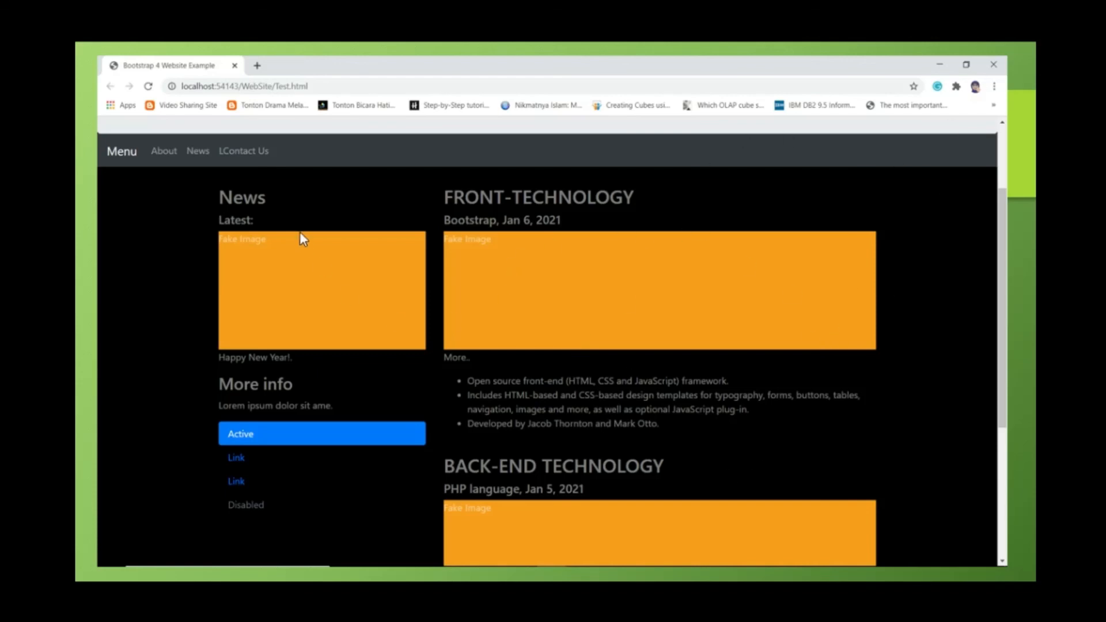
mouse_move(584, 330)
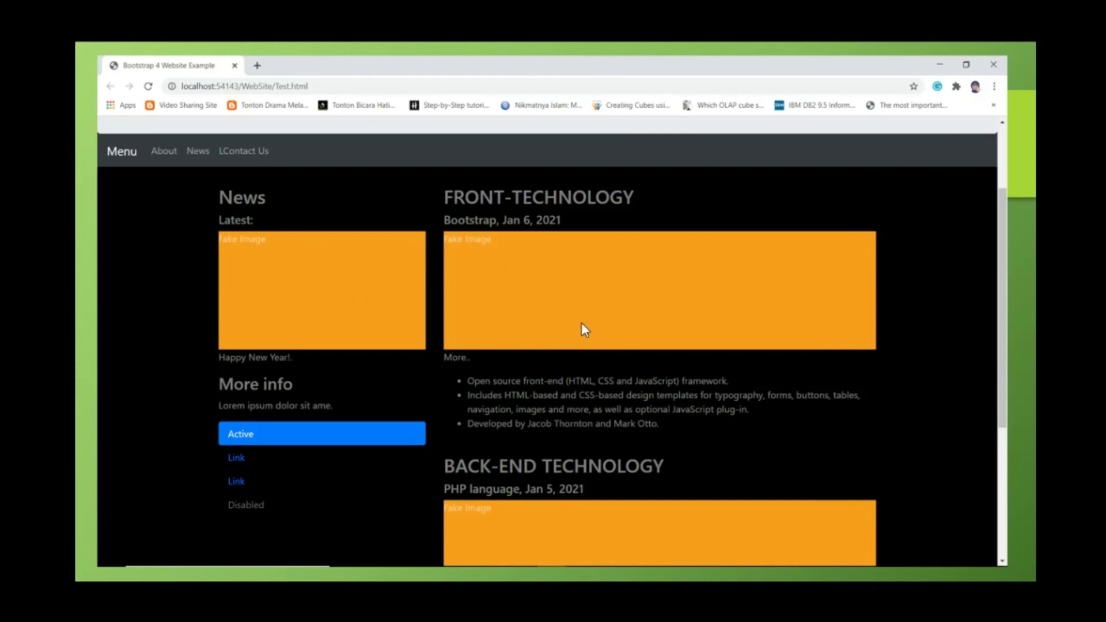